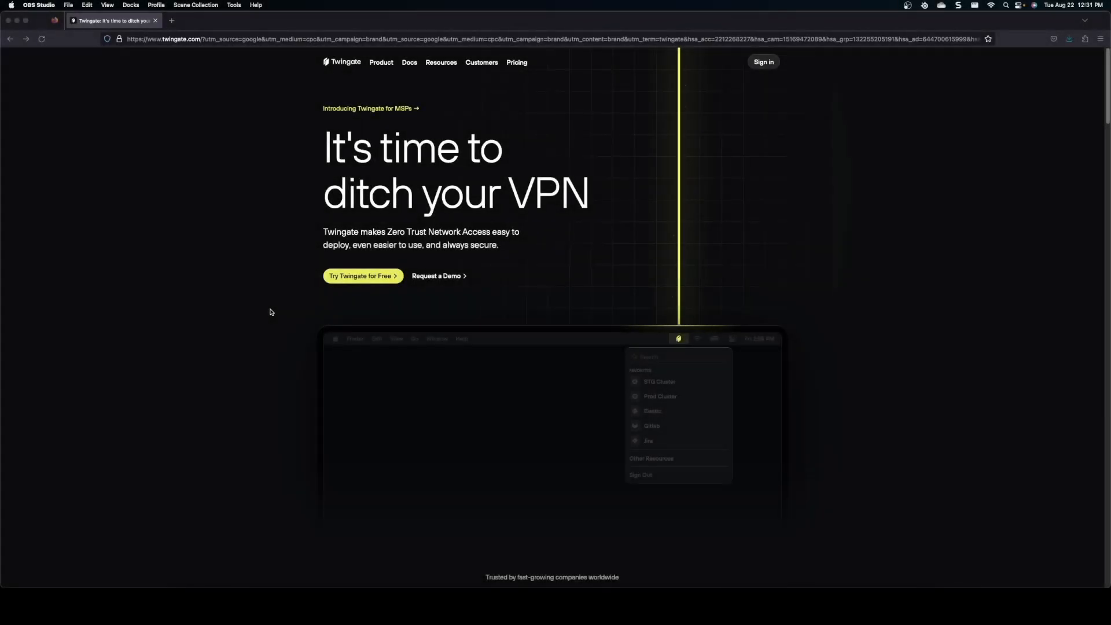
mouse_move(280, 313)
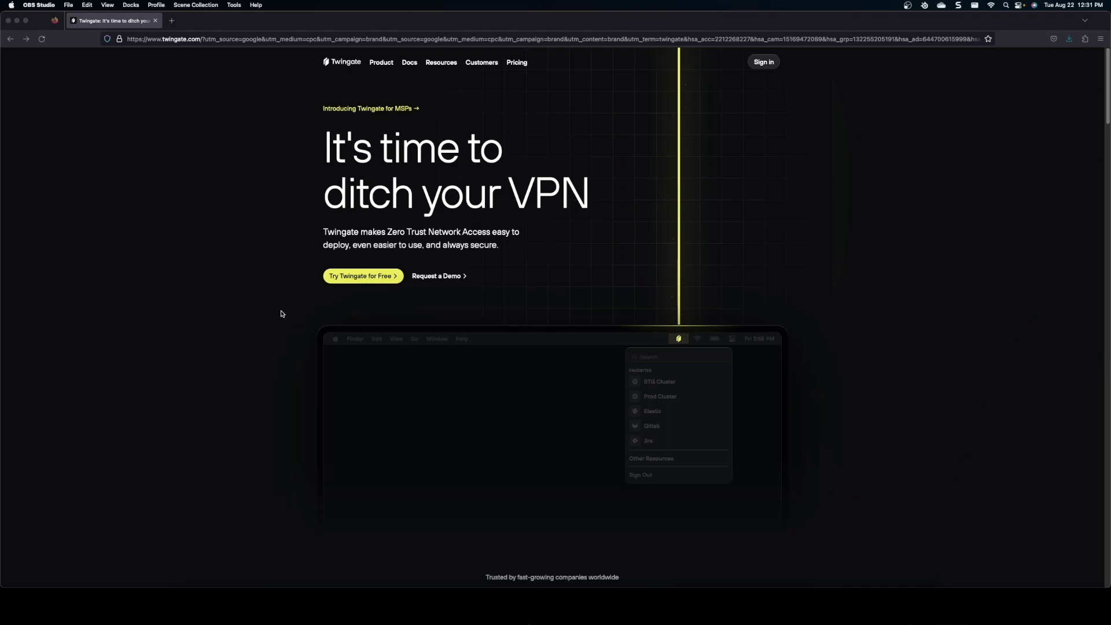
mouse_move(286, 313)
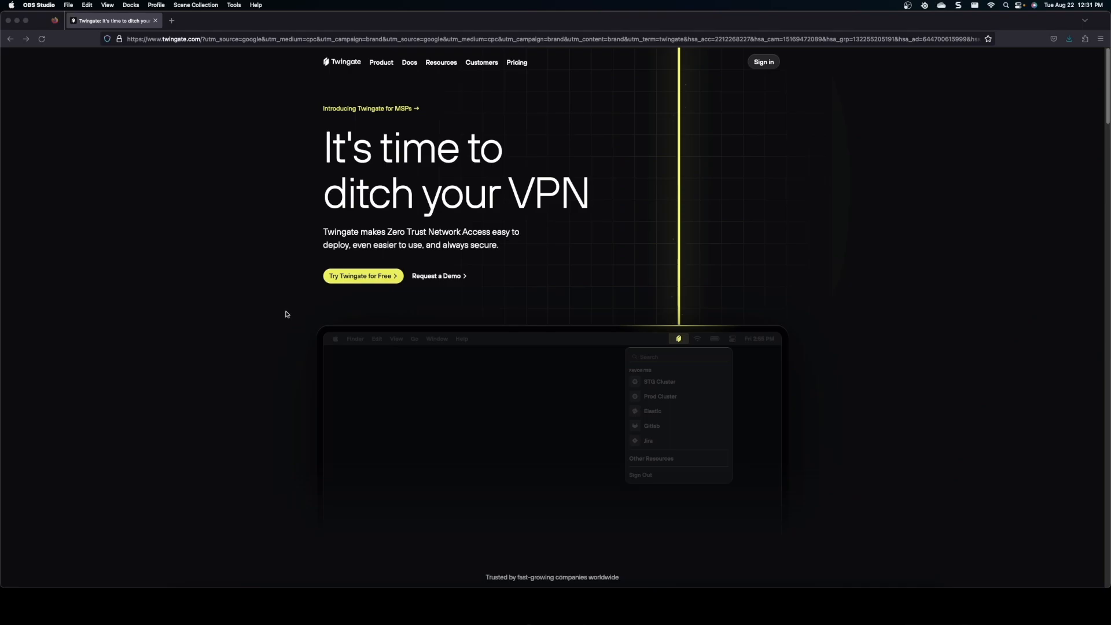
Launch the installed Twingate client, accept the privacy terms and reach its menu bar network menu.
scroll("down", 3)
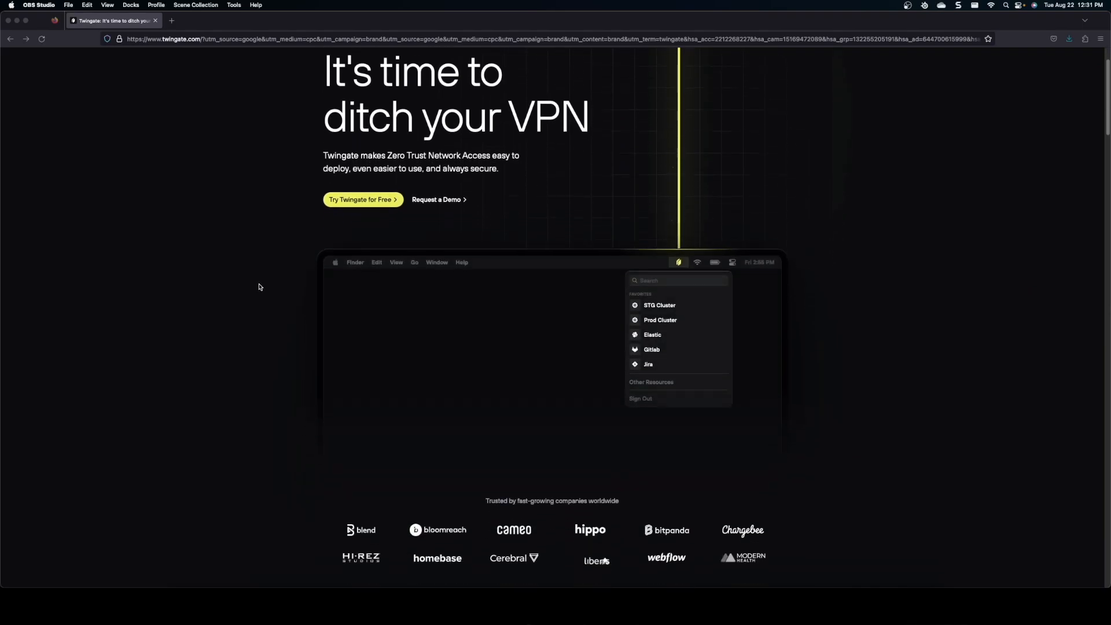
scroll("down", 3)
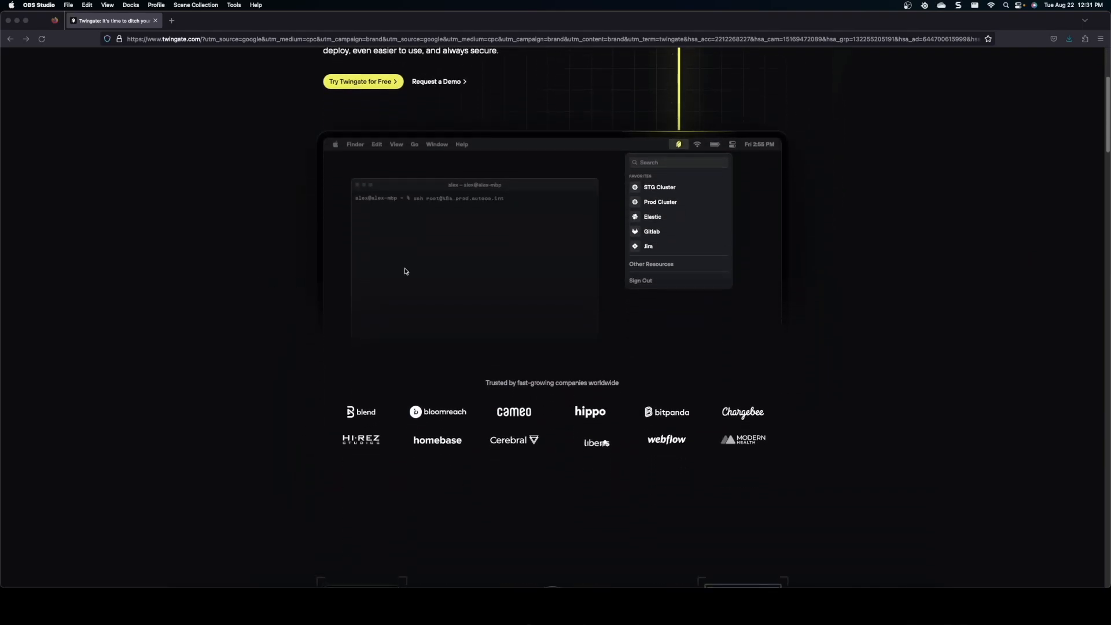
left_click(658, 187)
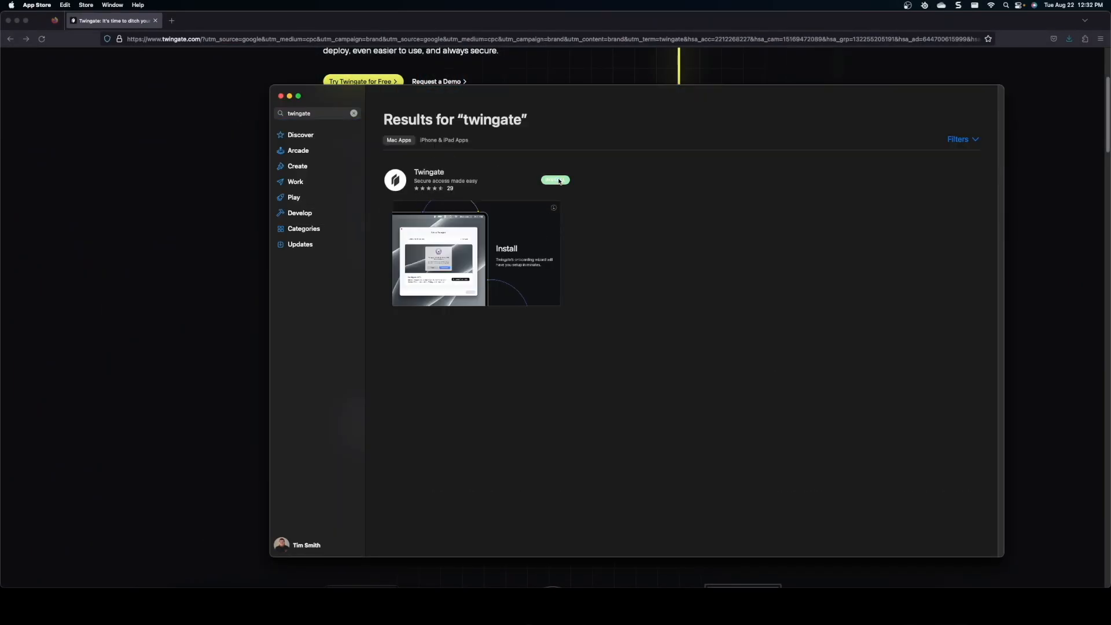
left_click(555, 180)
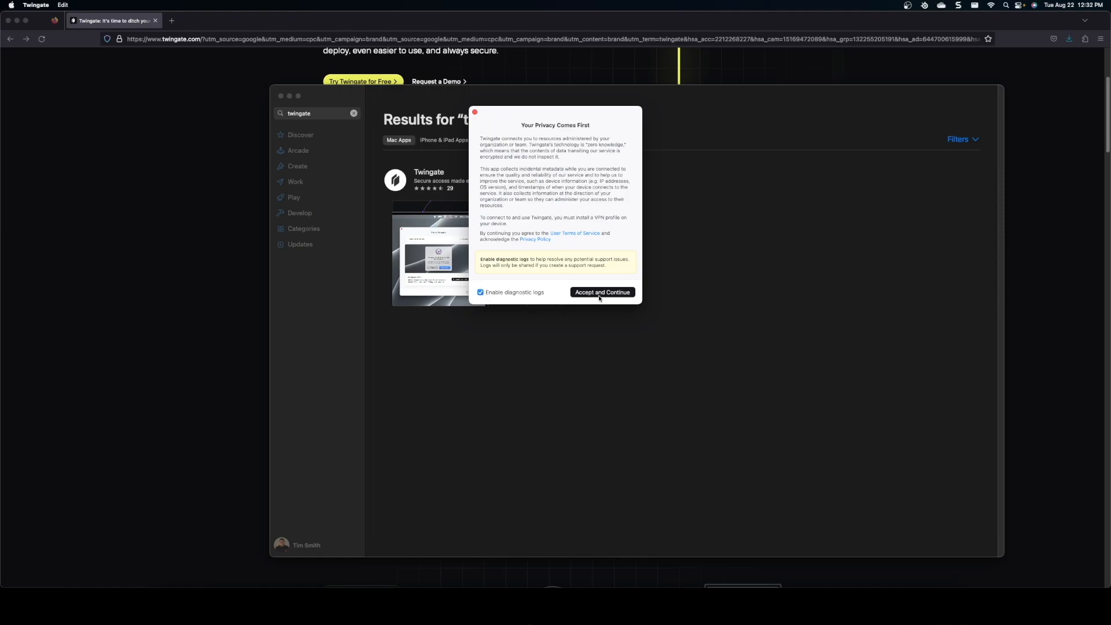
left_click(600, 291)
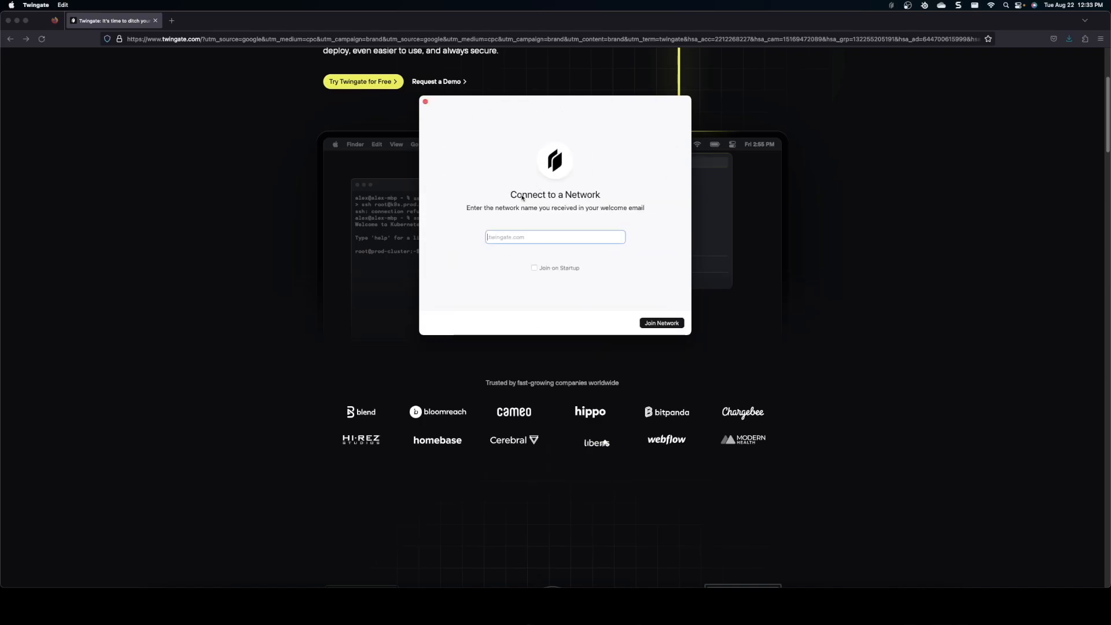
left_click(891, 4)
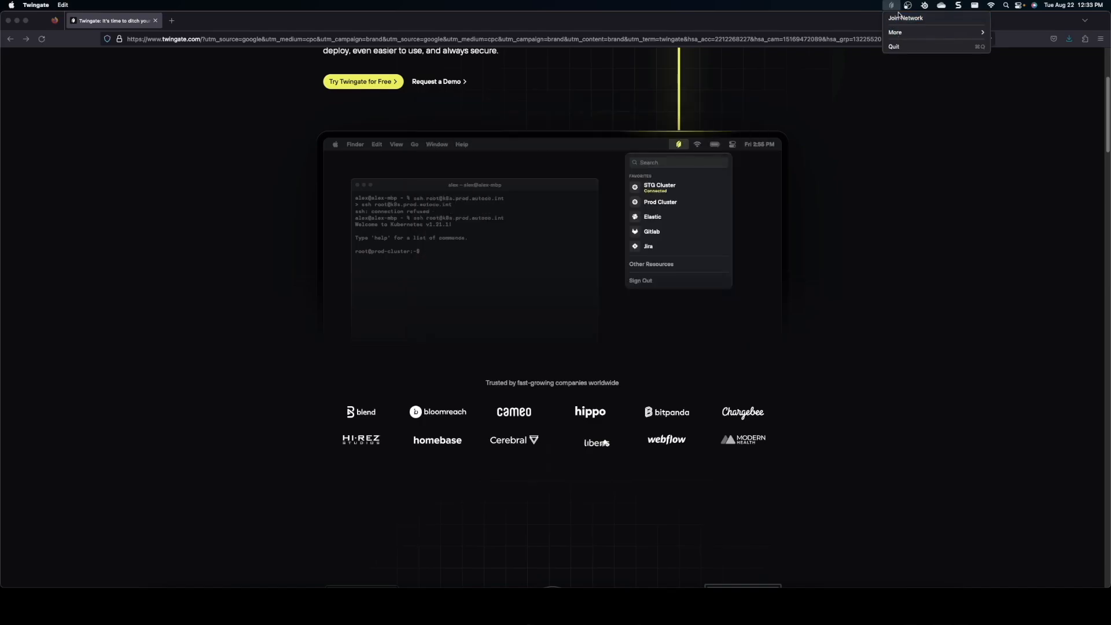
left_click(362, 81)
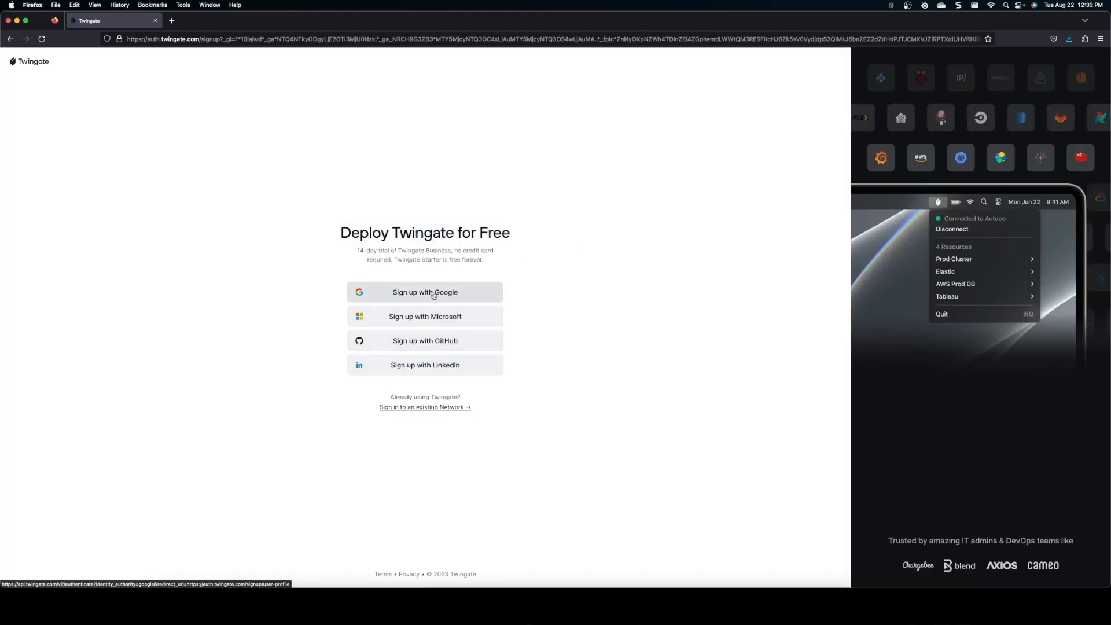
Sign up with Google as test@test., company AwesomeTe, pick employee count and CLI ability.
left_click(425, 291)
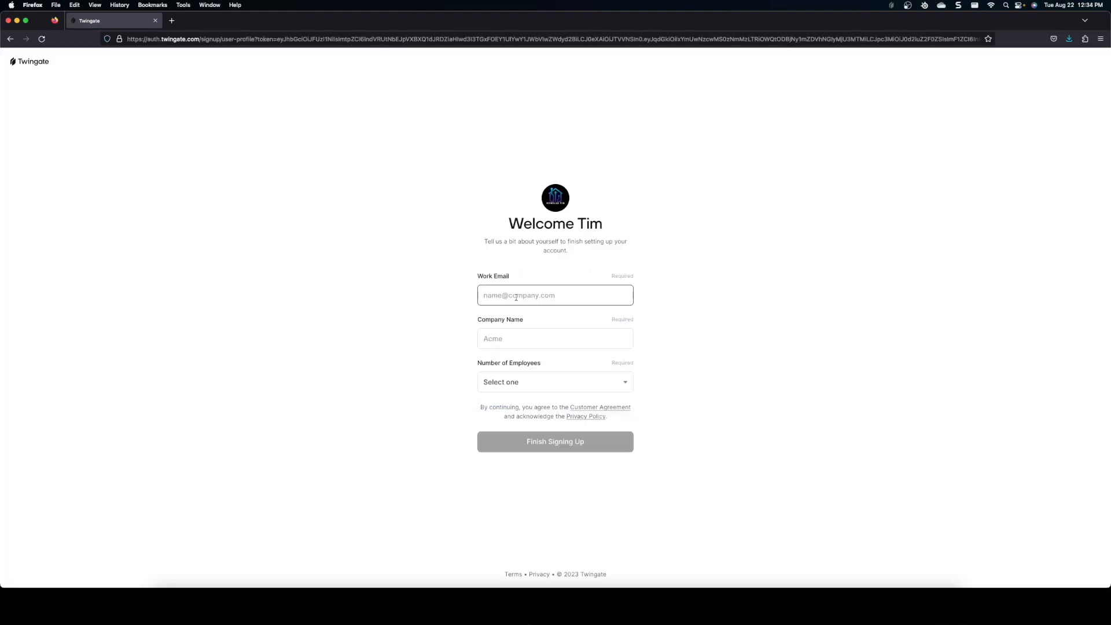
type("test@test.")
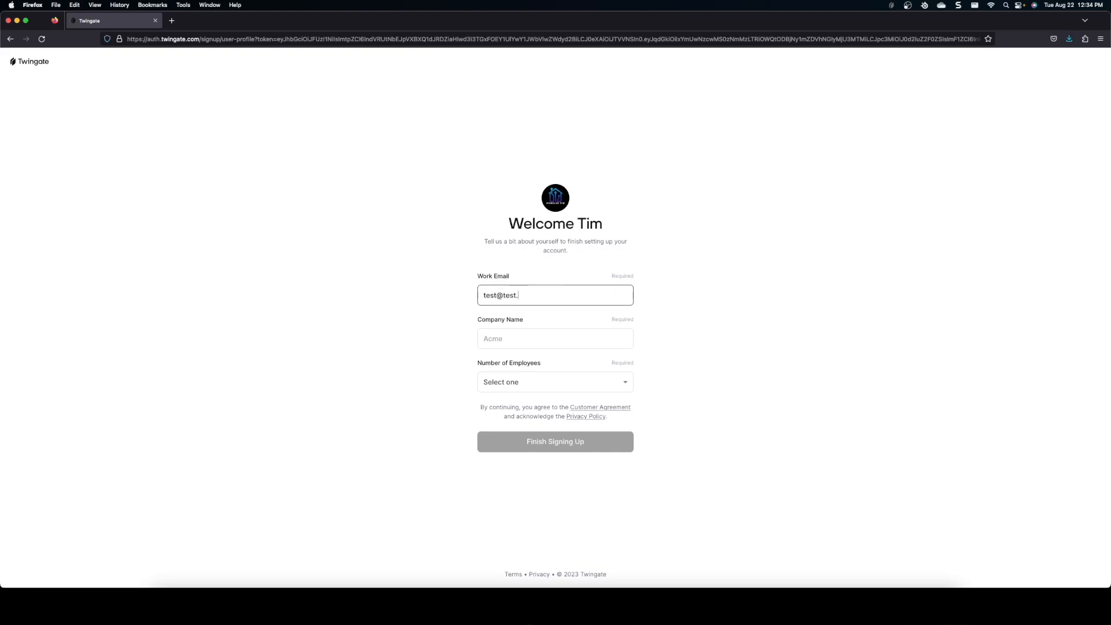
type("AwesomeTechCompany")
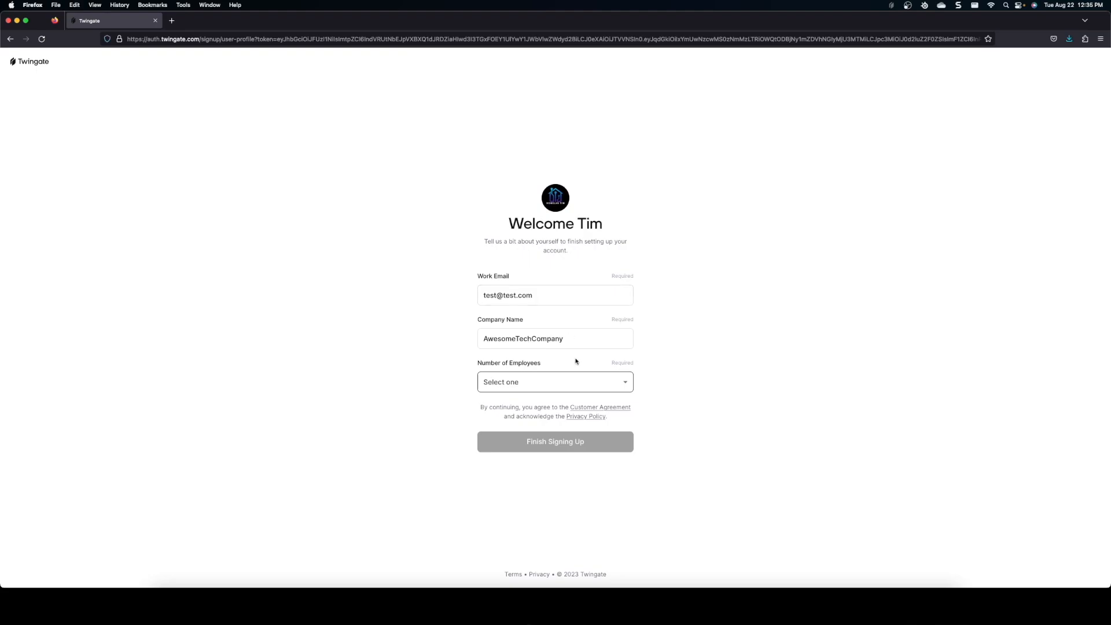
left_click(554, 441)
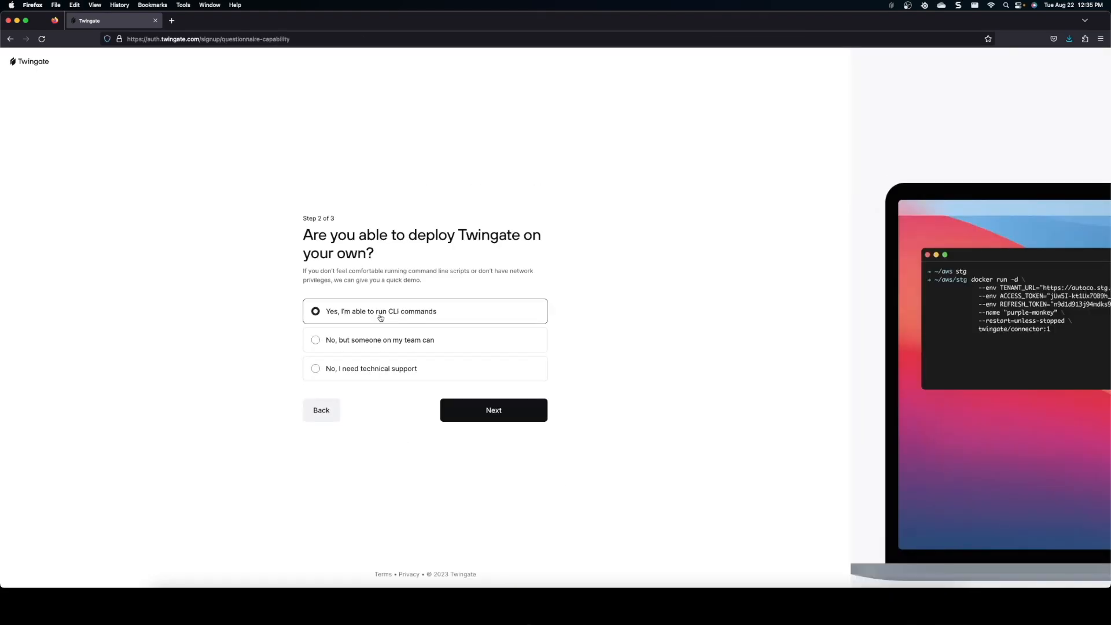
left_click(492, 410)
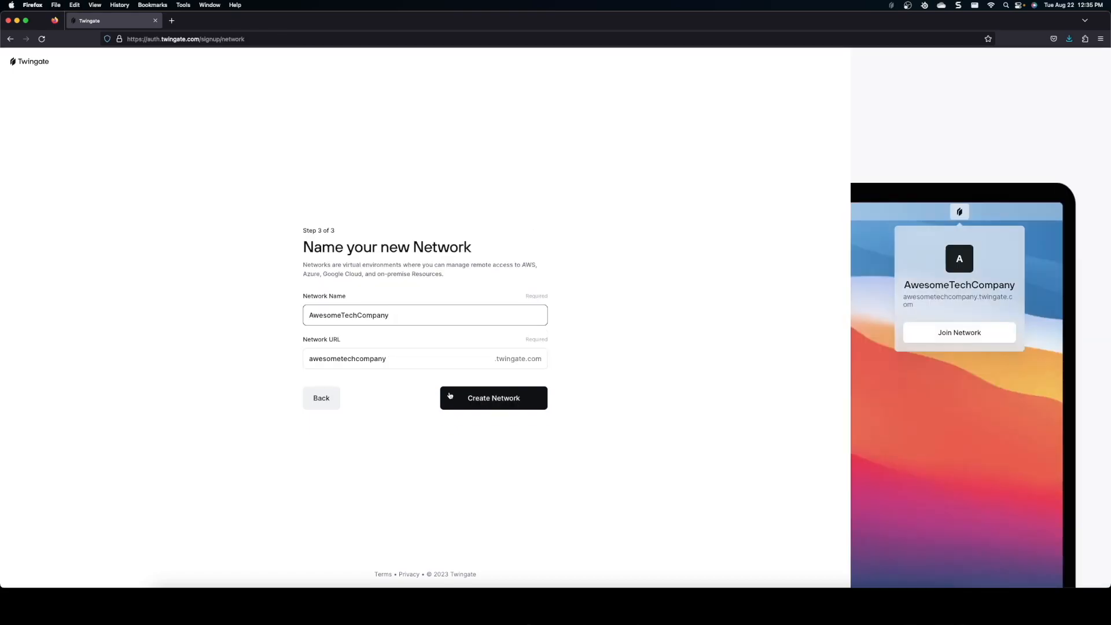
Set the network URL to youtubetest and create the AwesomeTechCompany network.
double_click(347, 358)
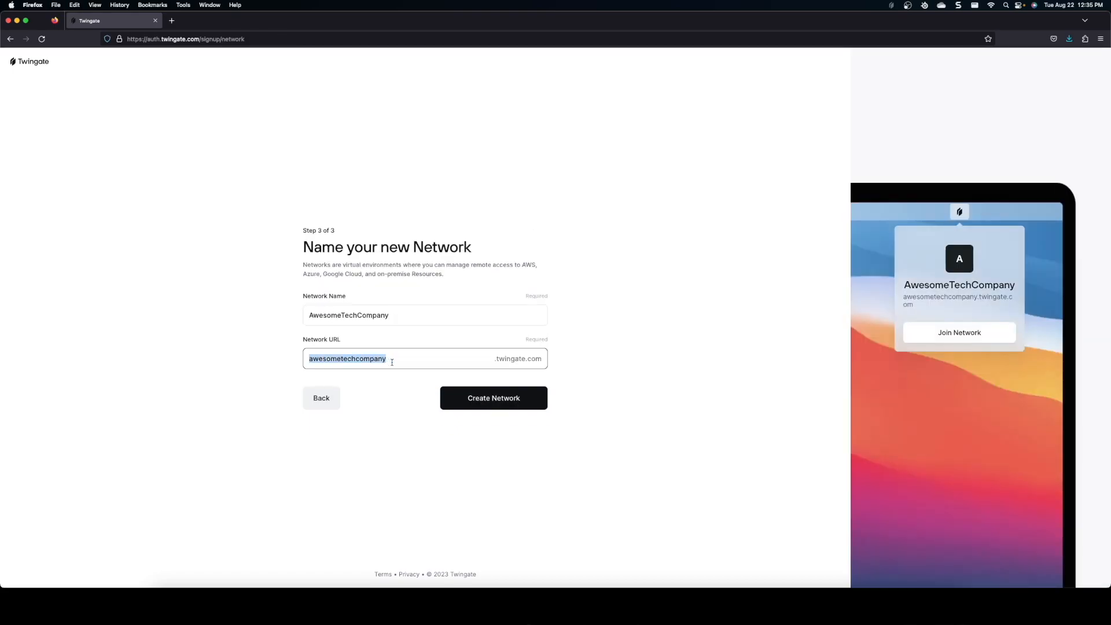
type("youtubetest")
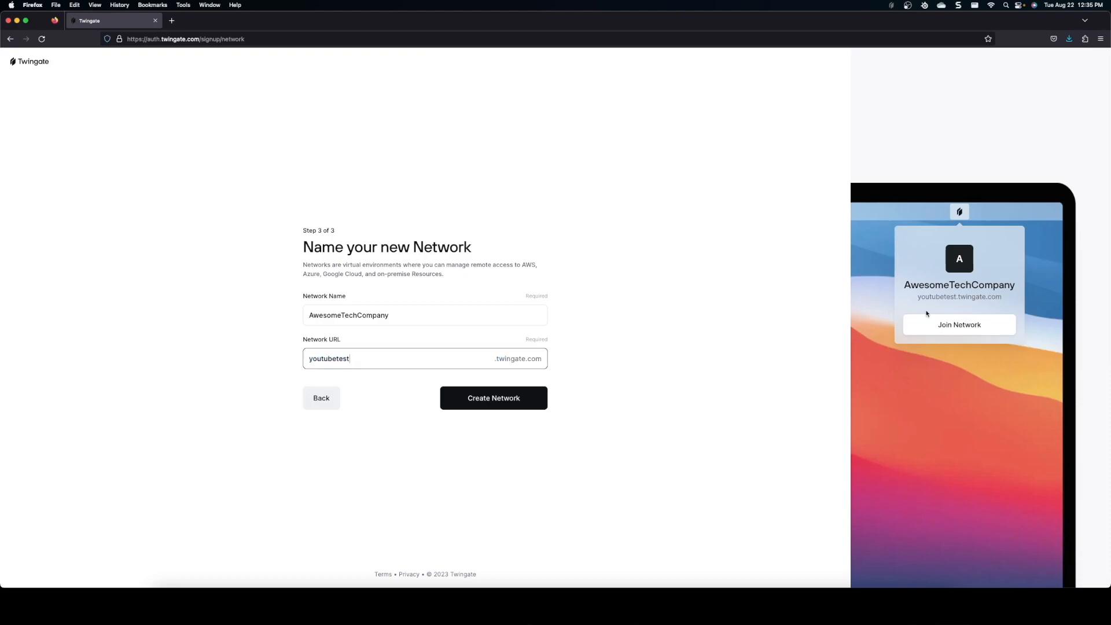
left_click(493, 397)
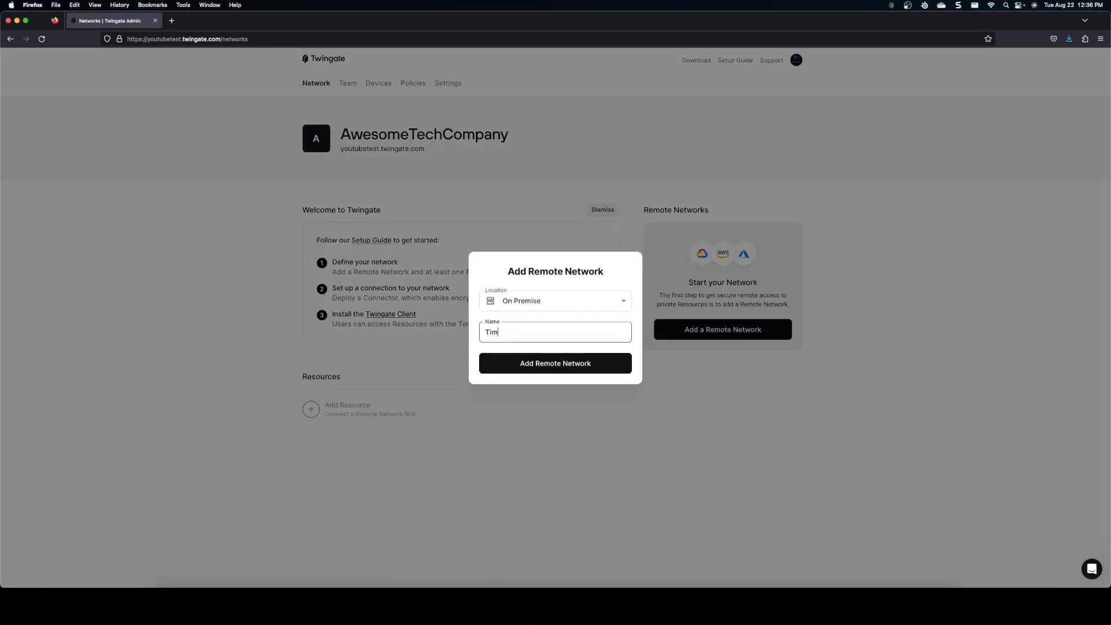
Create the on-premise remote network, generate shaggy-perch's Docker tokens and copy the deployment command.
left_click(554, 362)
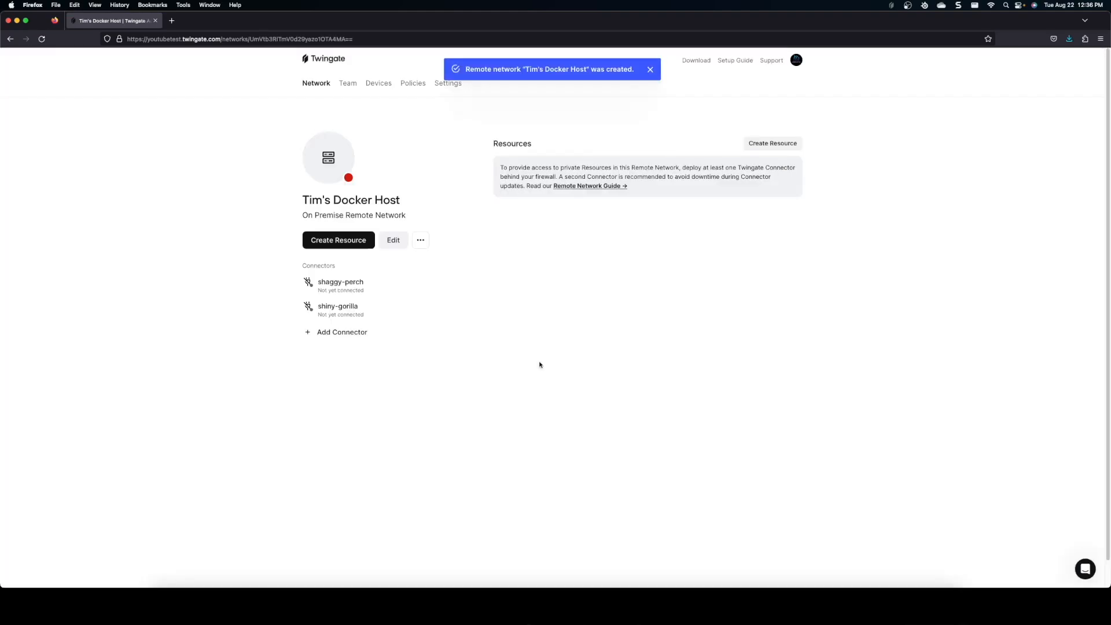
mouse_move(532, 77)
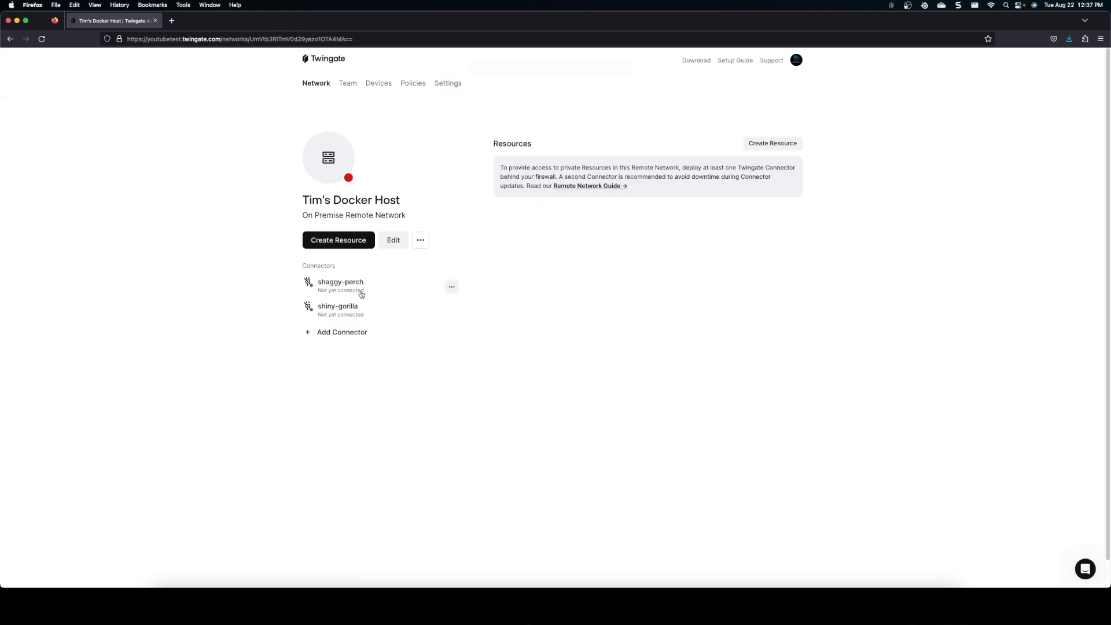
left_click(340, 283)
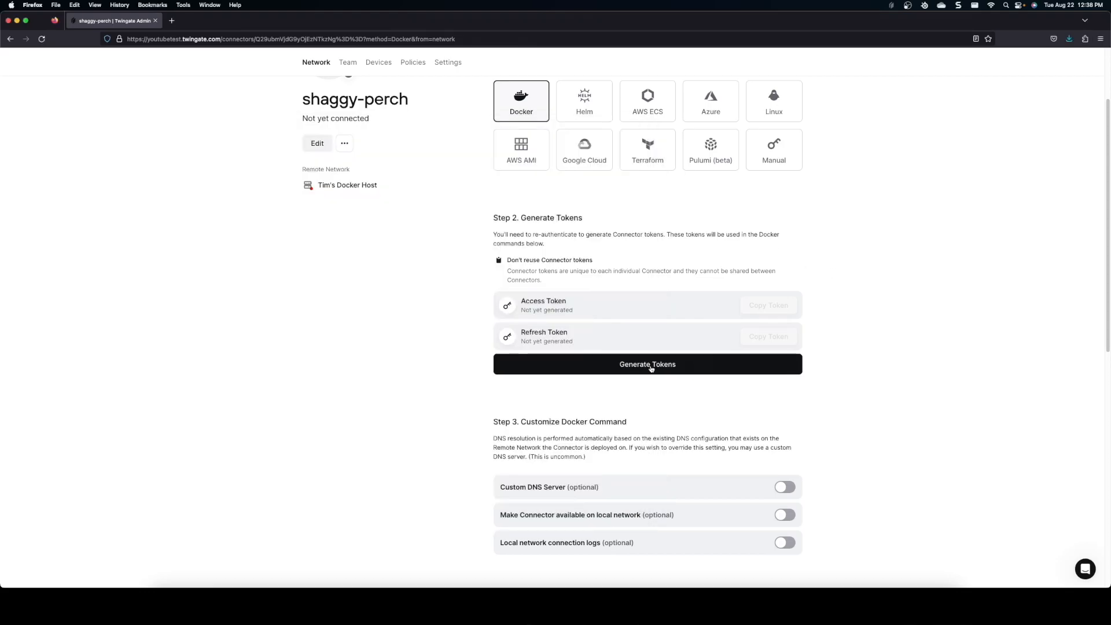
left_click(645, 363)
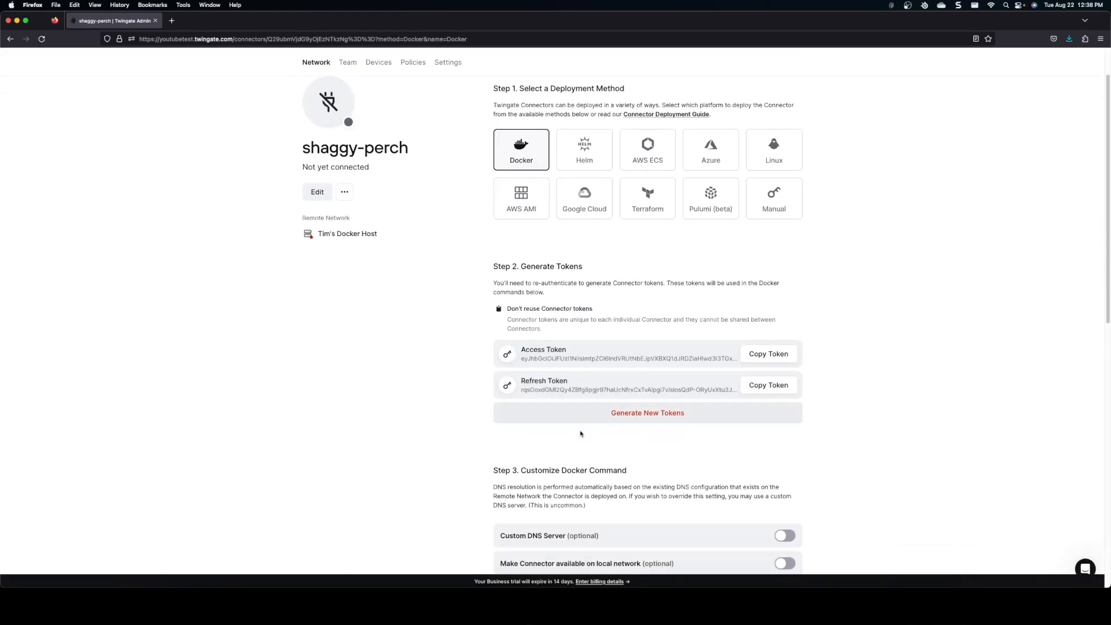
scroll("down", 3)
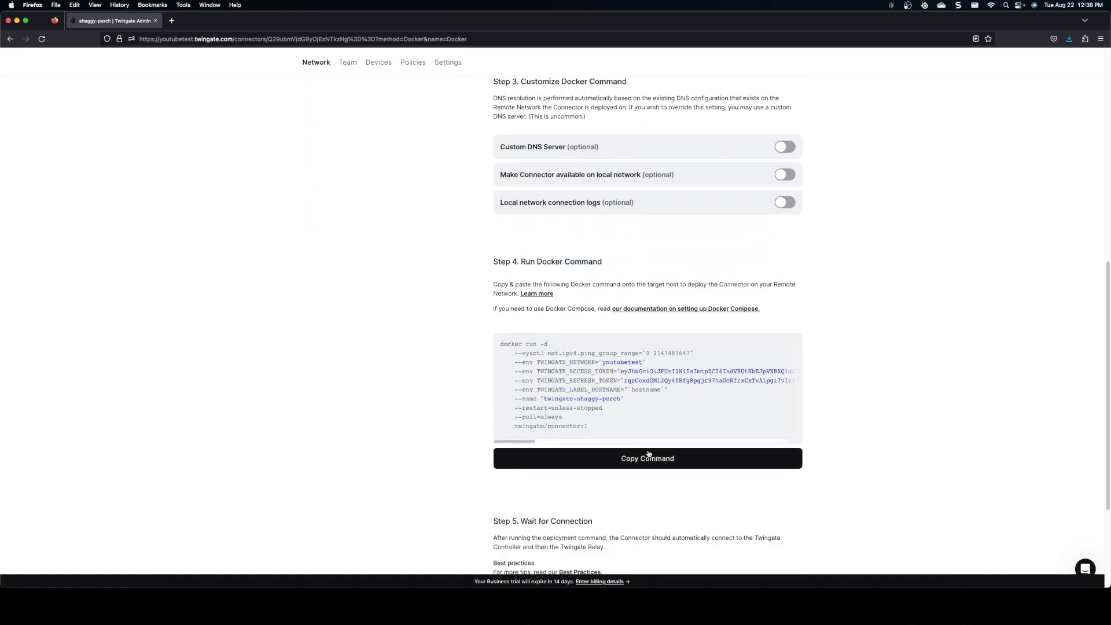
left_click(646, 458)
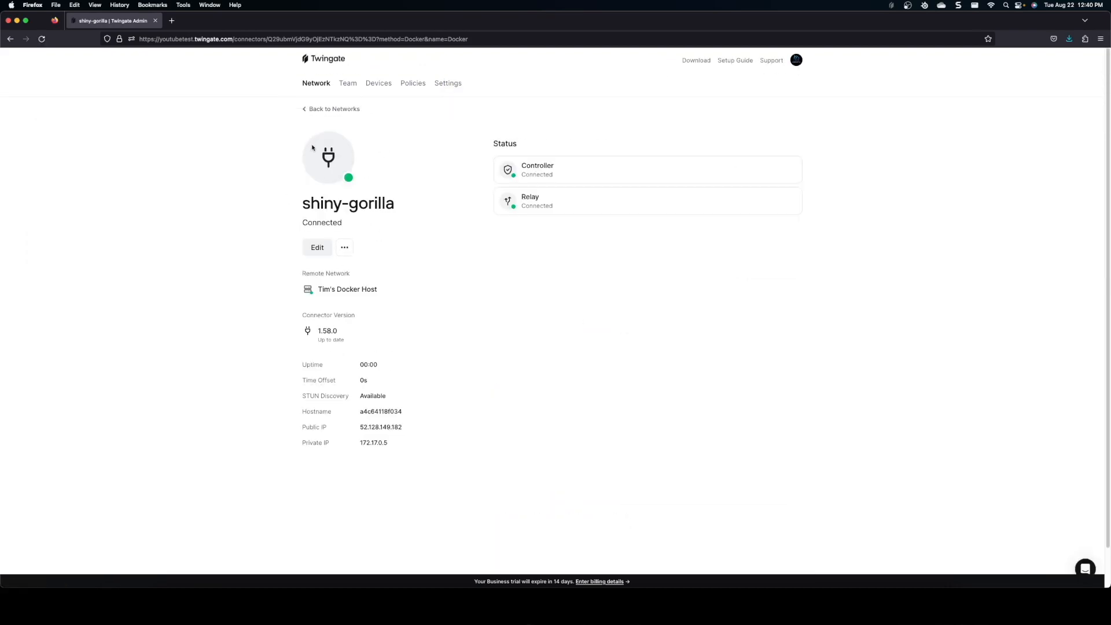
Create a resource named IP Addresses covering 192.168.0.0/24 on the Docker host network.
left_click(346, 288)
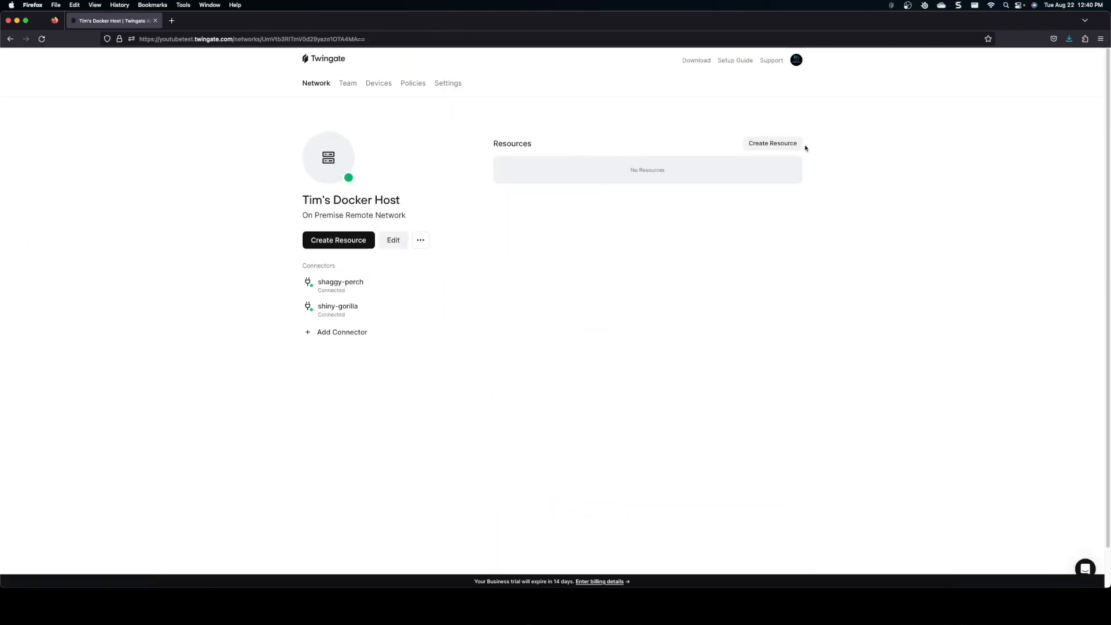
type("IP A")
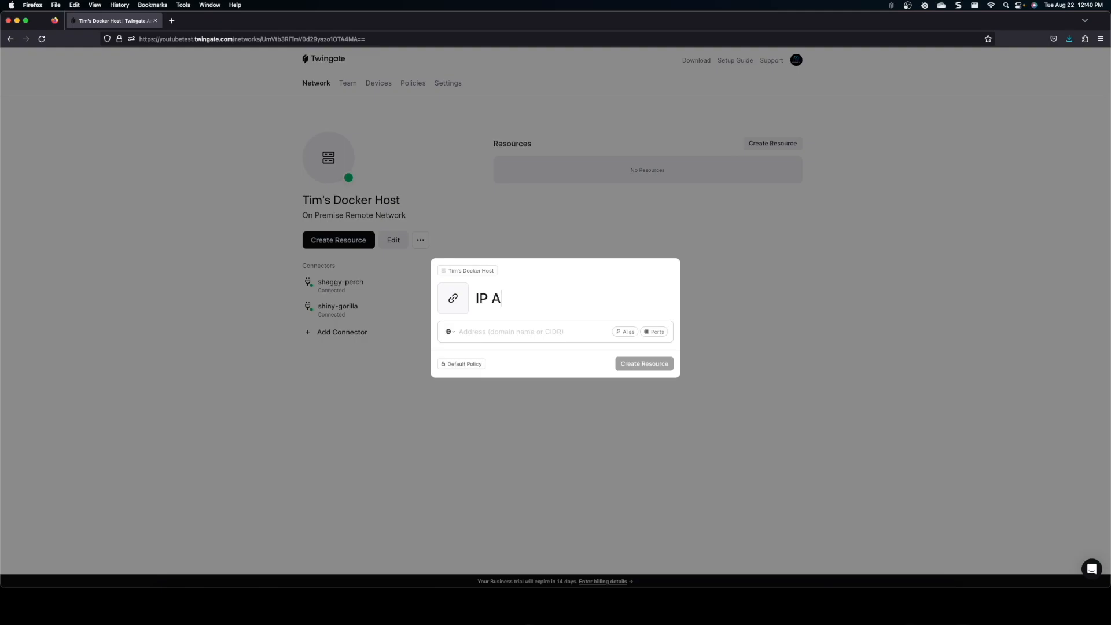
type("ddresses")
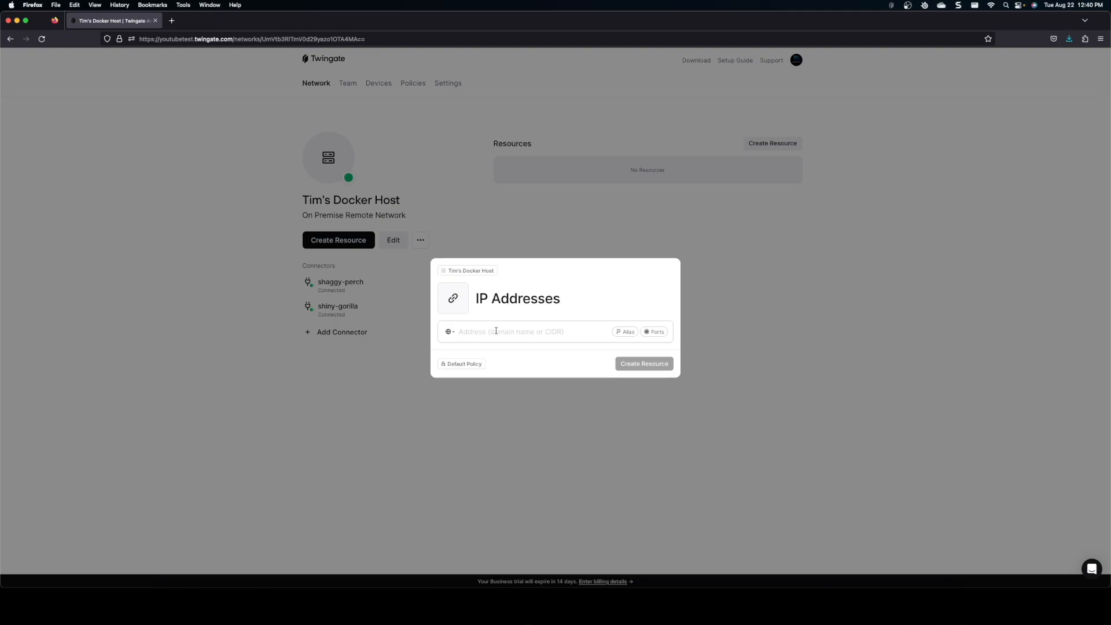
type("192.168.")
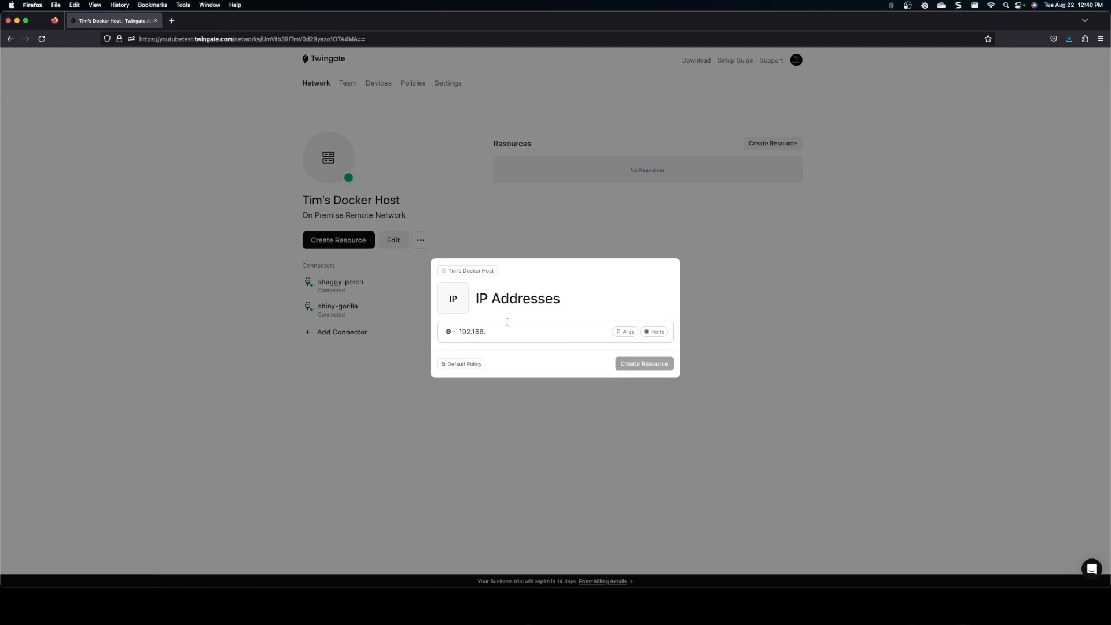
type("0")
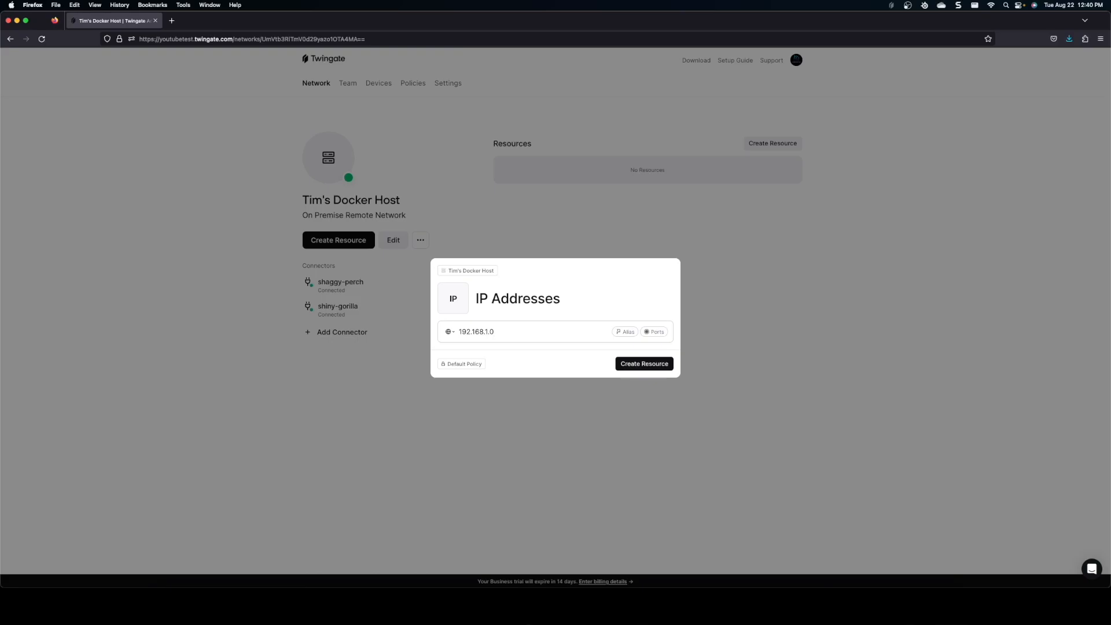
mouse_move(503, 351)
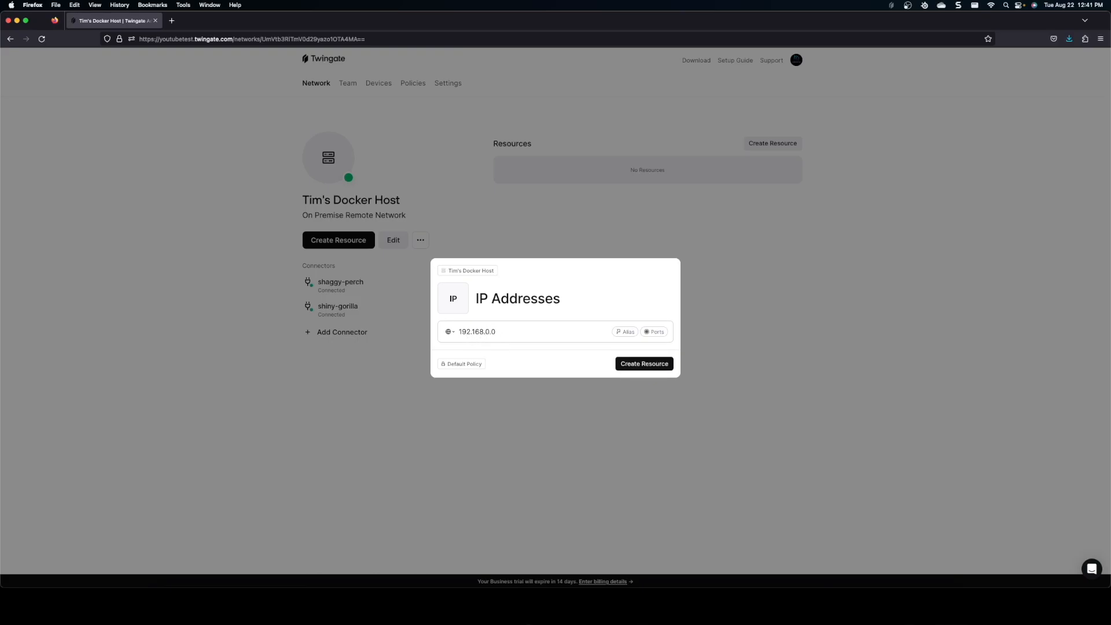
type("/24")
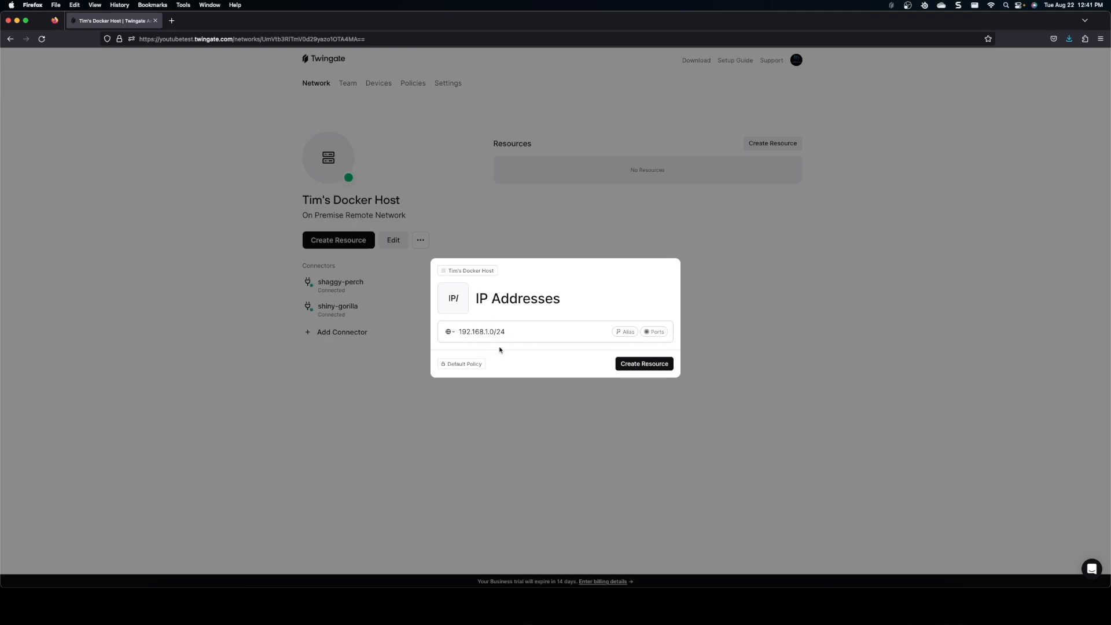
type("0")
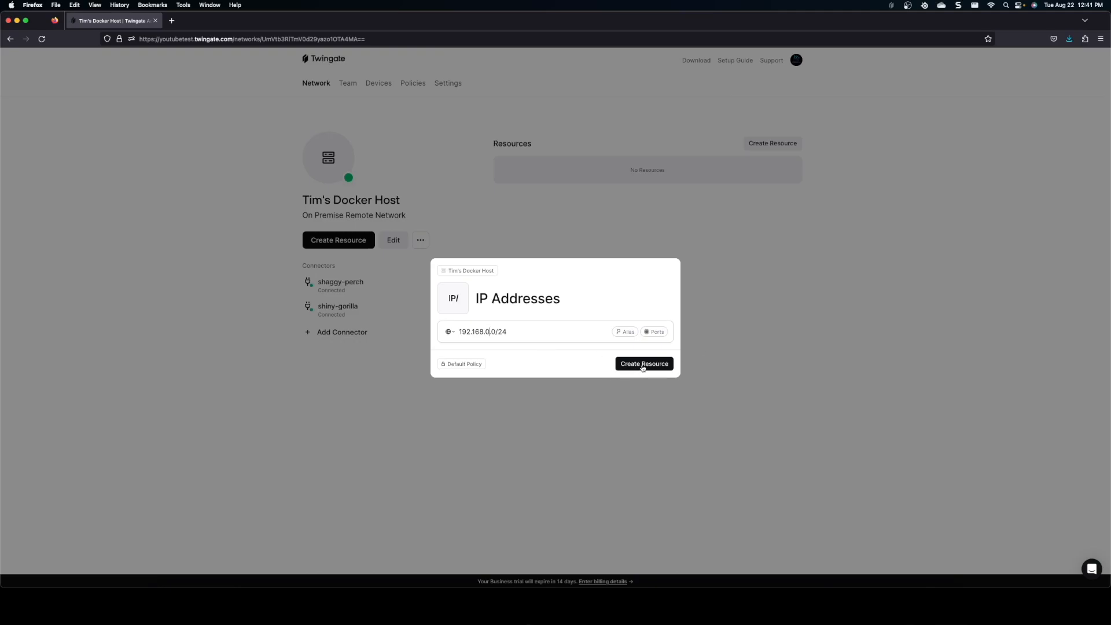
left_click(642, 363)
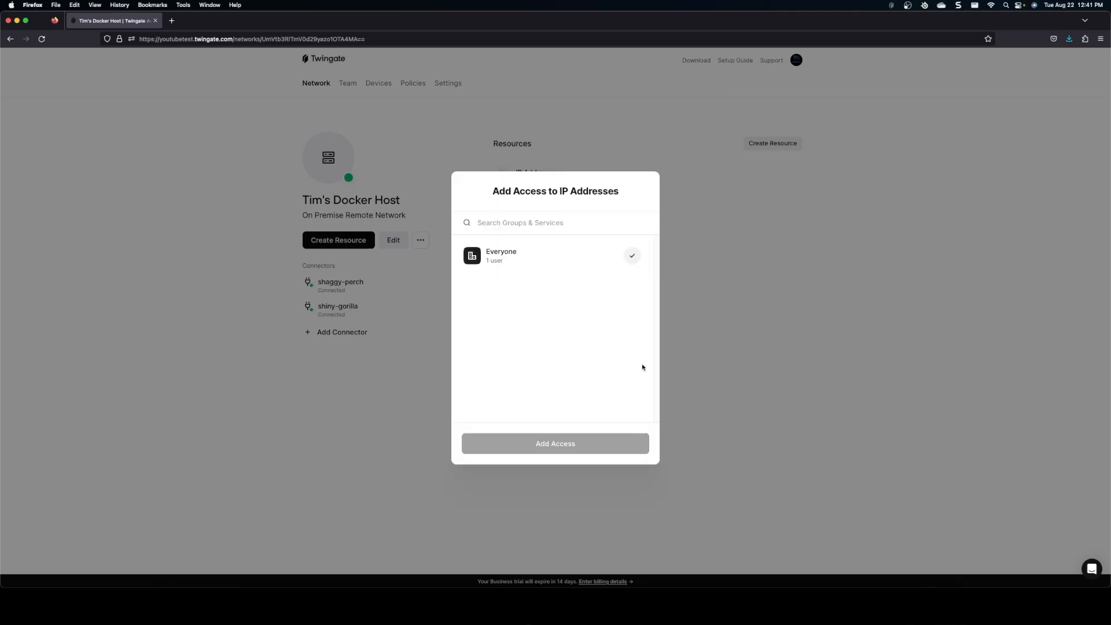
Grant the Everyone group access to the IP Addresses resource.
left_click(554, 256)
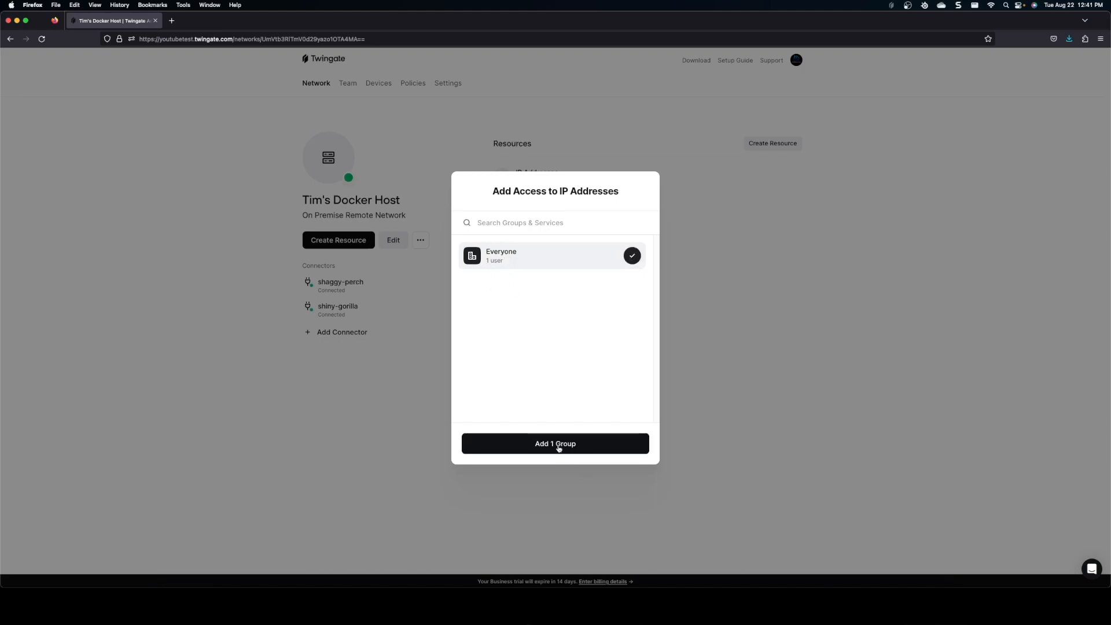
left_click(554, 443)
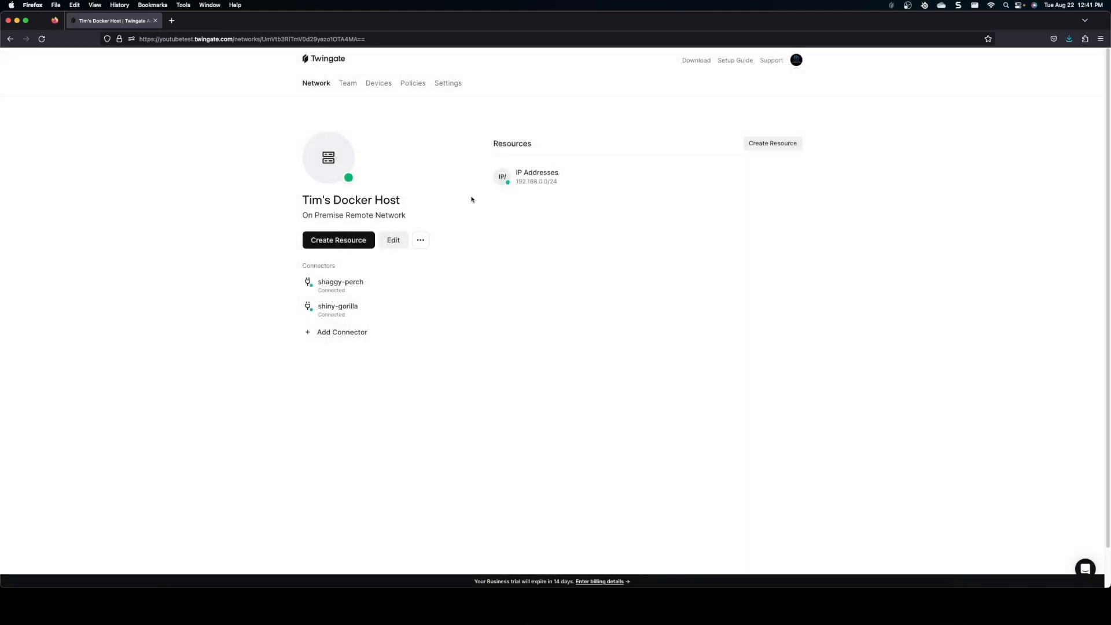
left_click(347, 84)
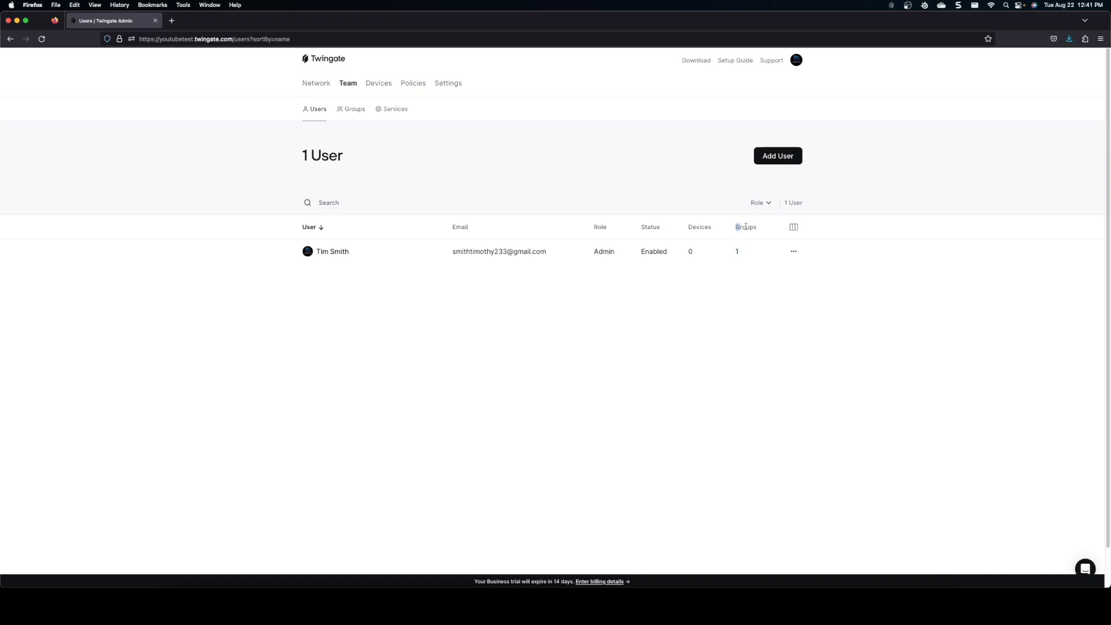
Review the team's groups and the empty devices list, then return to the network overview.
left_click(353, 109)
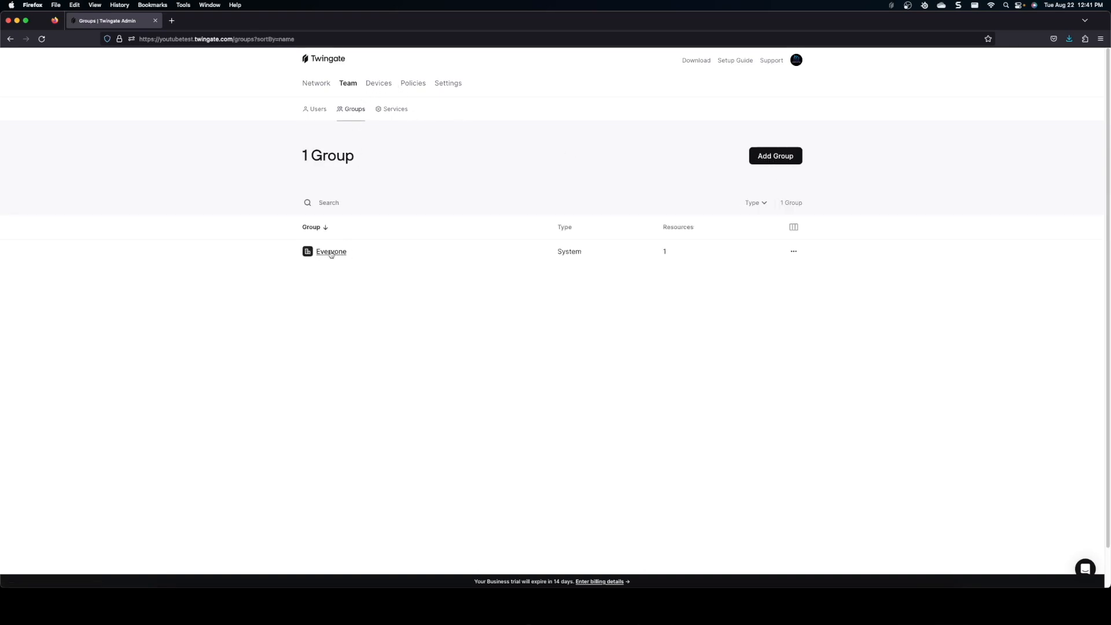
mouse_move(752, 176)
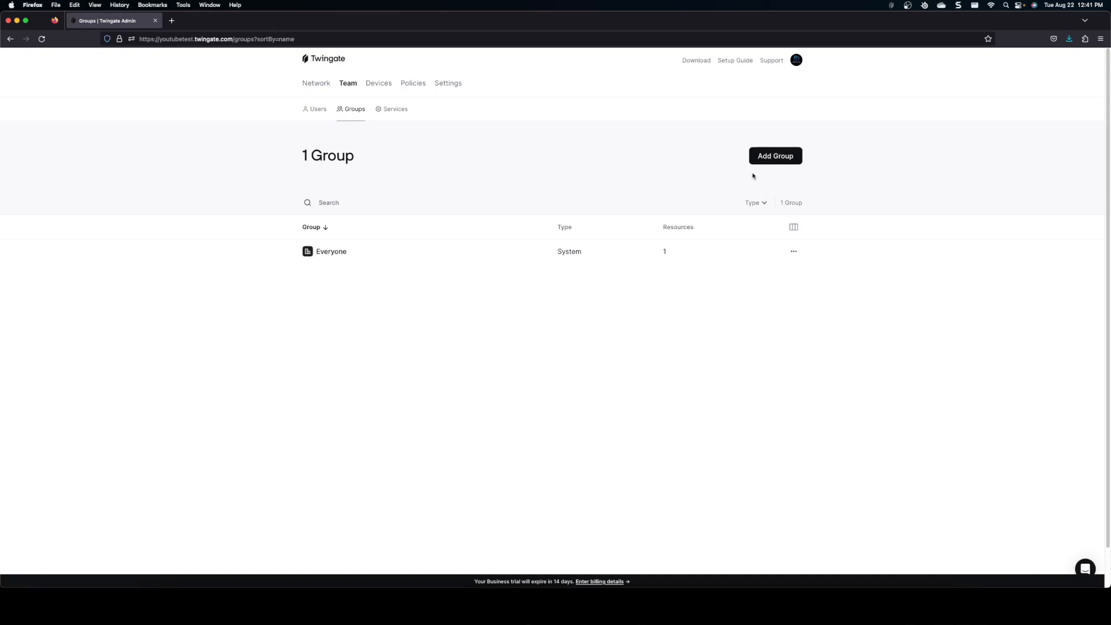
left_click(378, 83)
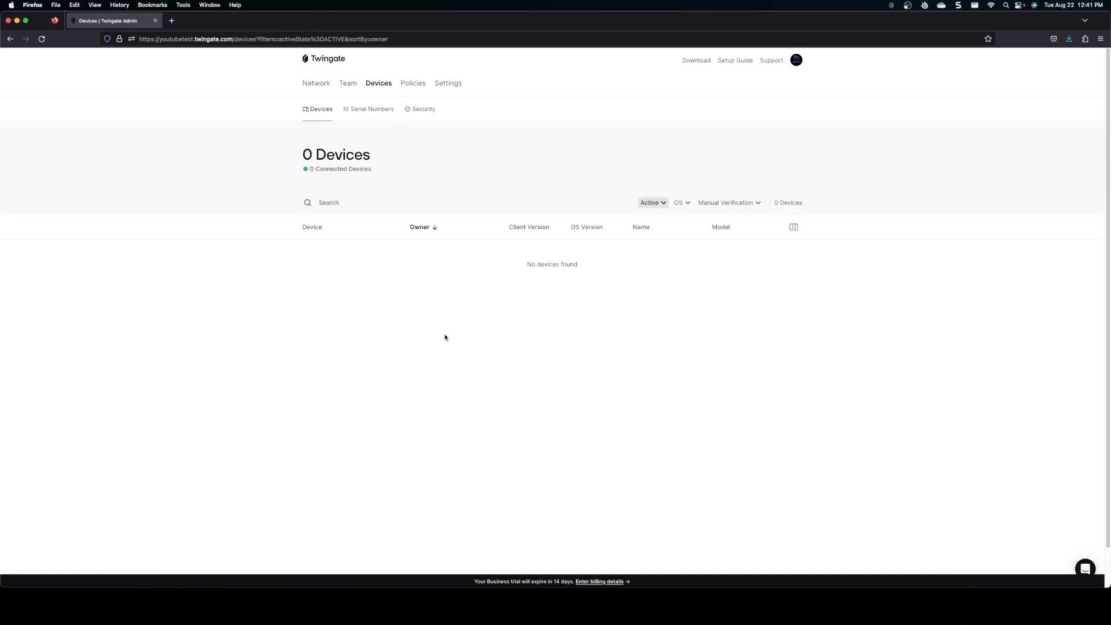
mouse_move(541, 362)
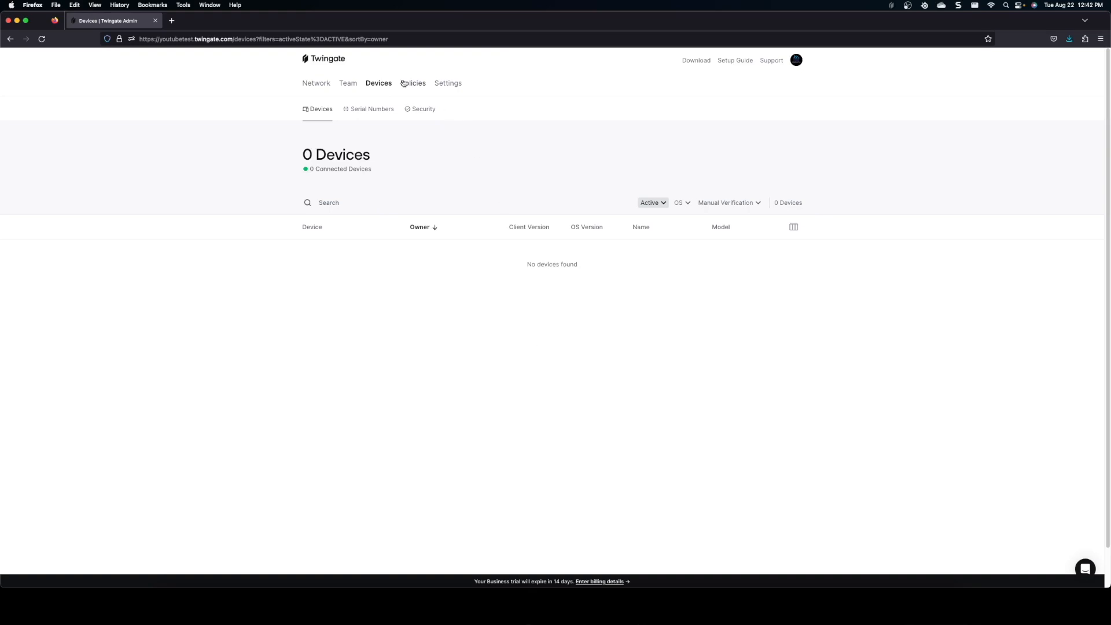
left_click(316, 83)
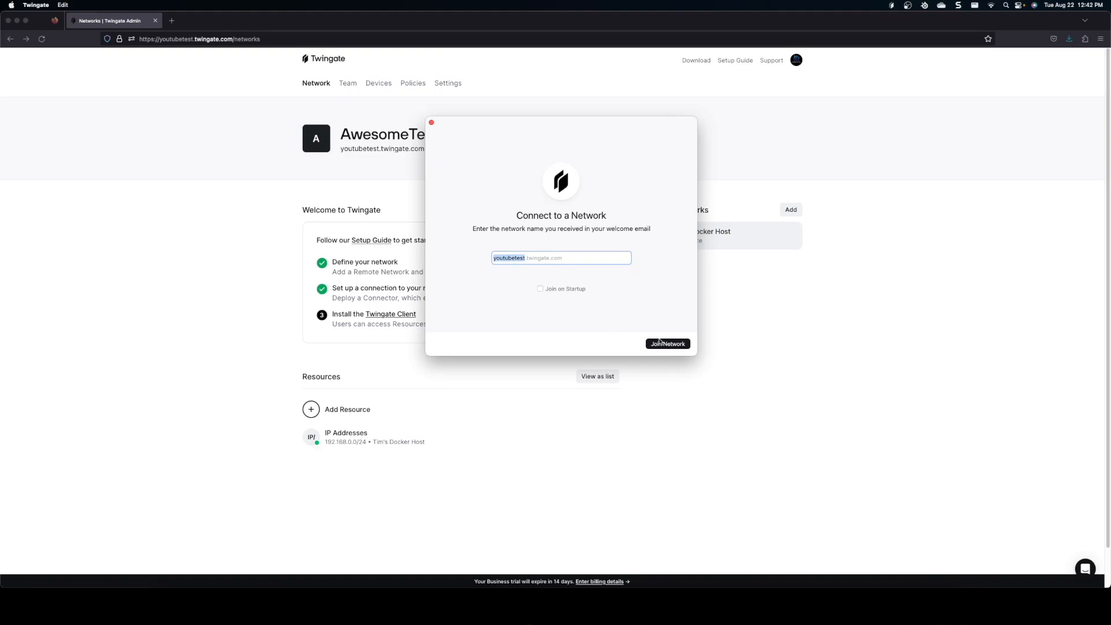
Join the youtubetest network from the Mac client and start a new browser tab for 192.168.0.65:9443.
left_click(666, 344)
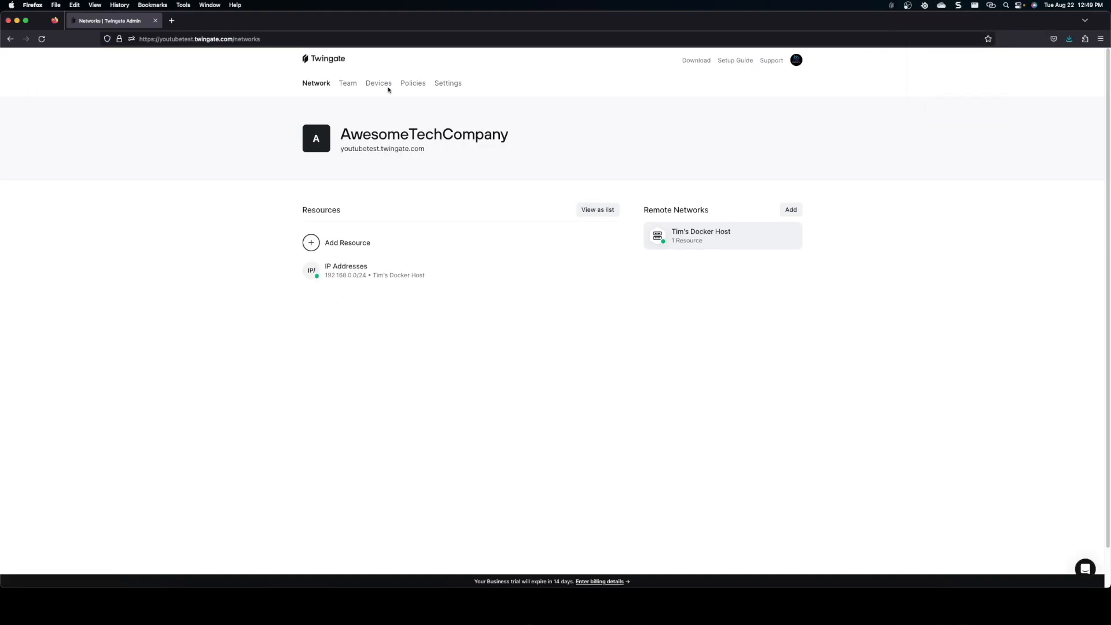
left_click(268, 20)
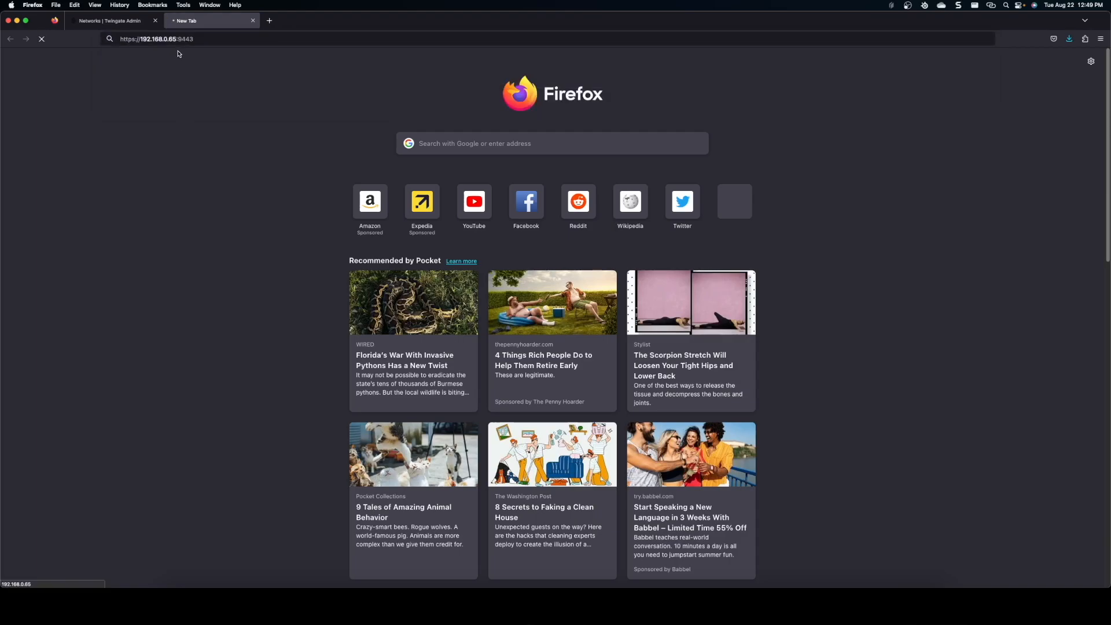
left_click(890, 5)
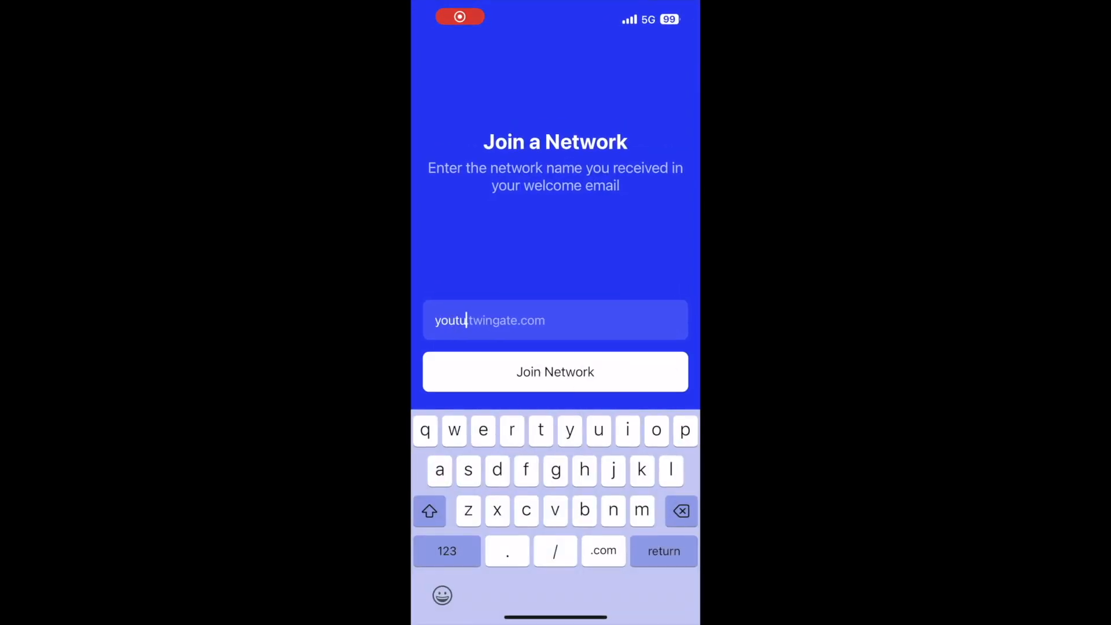
Join the youtubetest network from the phone's Twingate app.
left_click(555, 372)
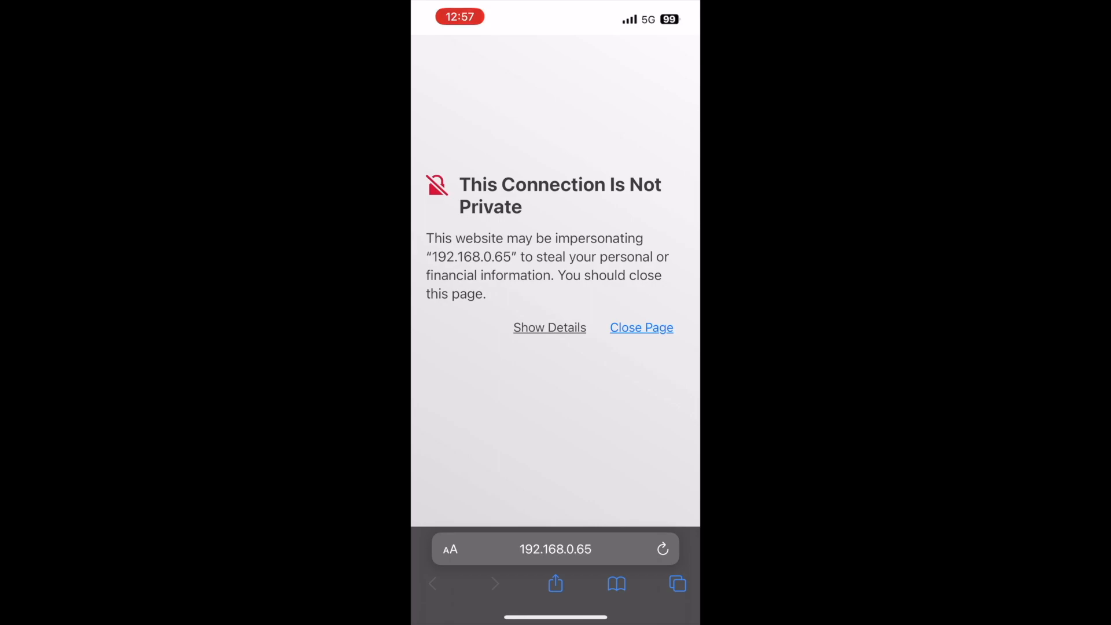
Bypass the certificate warning for 192.168.0.65 and reach the Portainer login page.
left_click(549, 328)
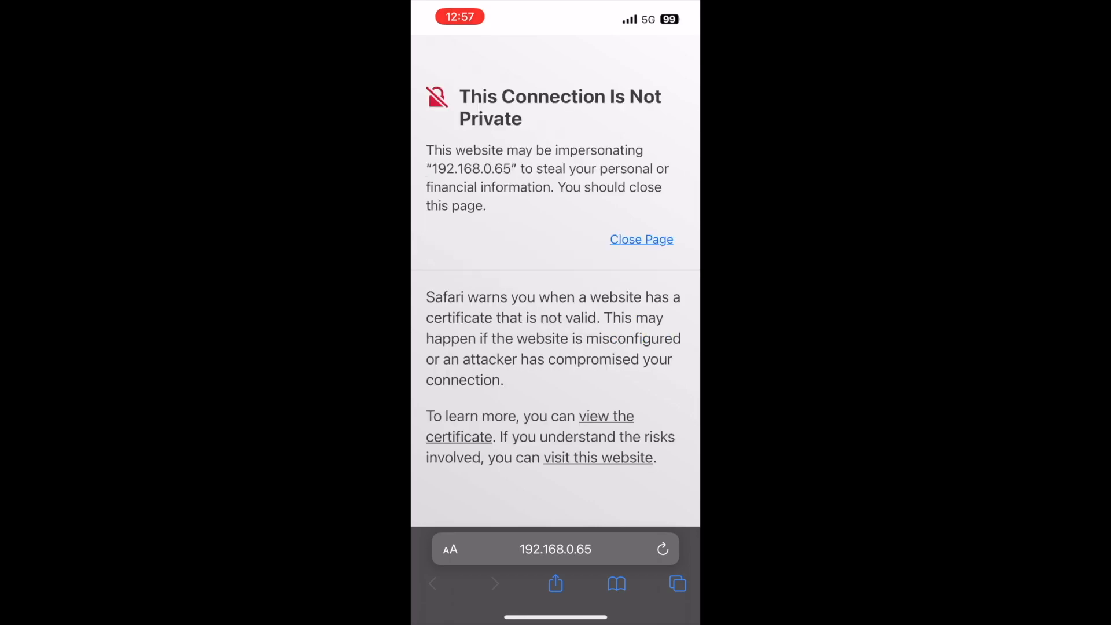
left_click(597, 457)
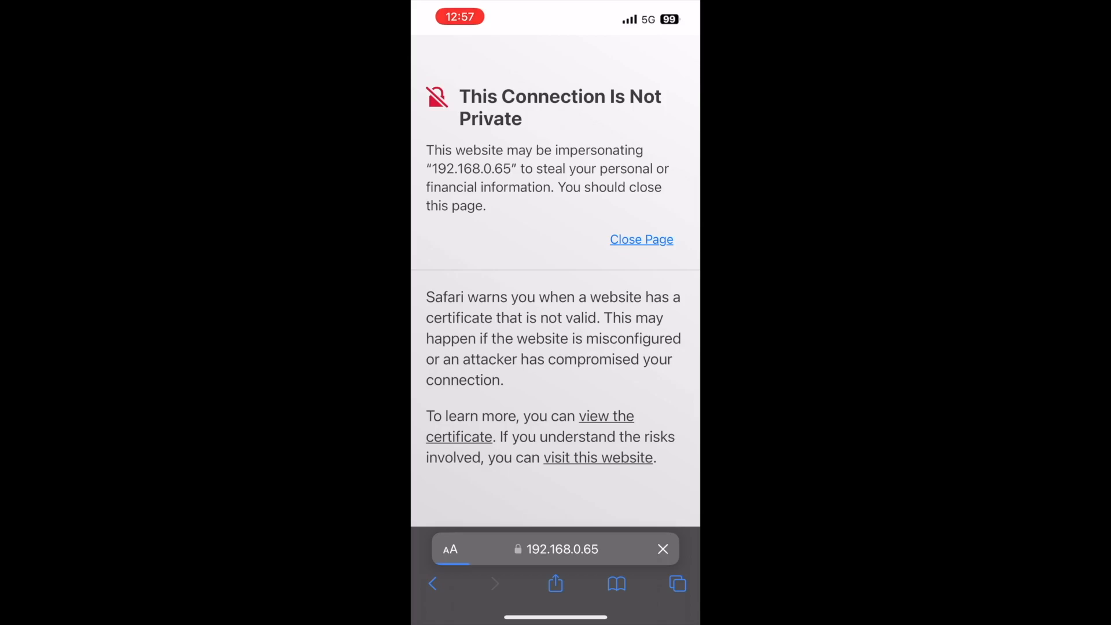
left_click(597, 457)
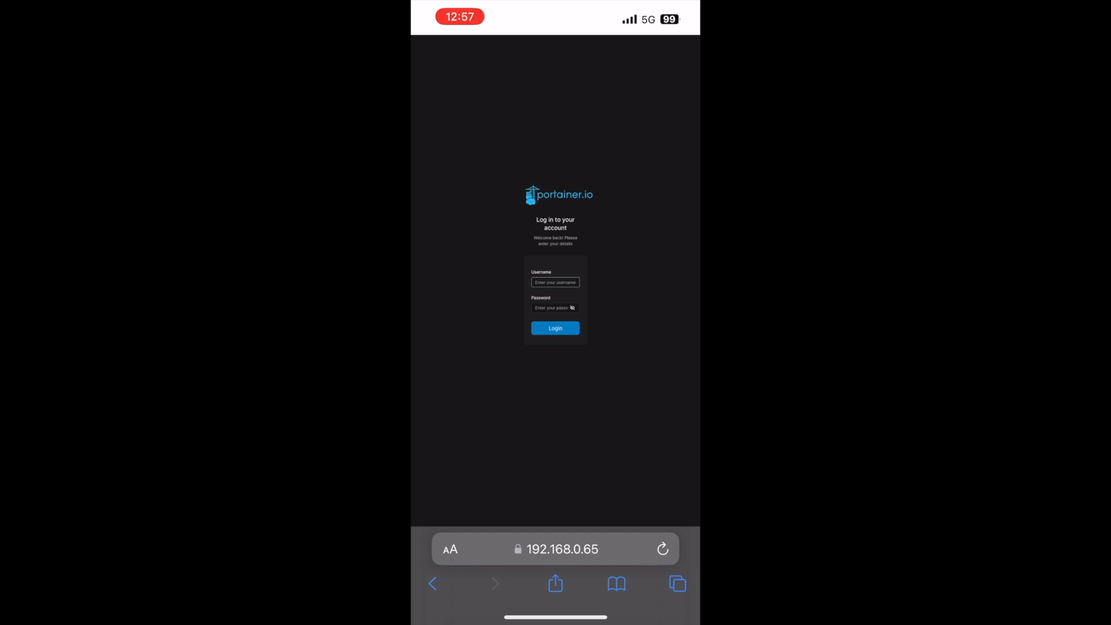